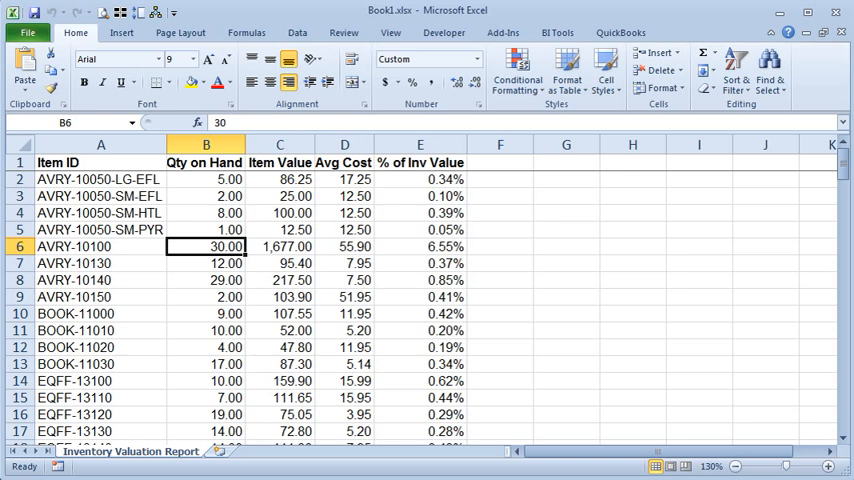
Step: Inspect the Avg Cost formulas in cells D3, D10 and D6
click(344, 196)
text(=C3/B3)
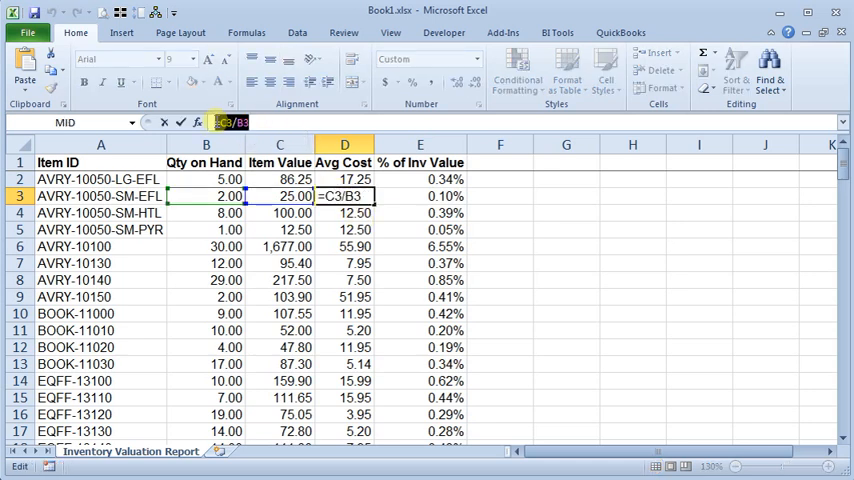
click(280, 264)
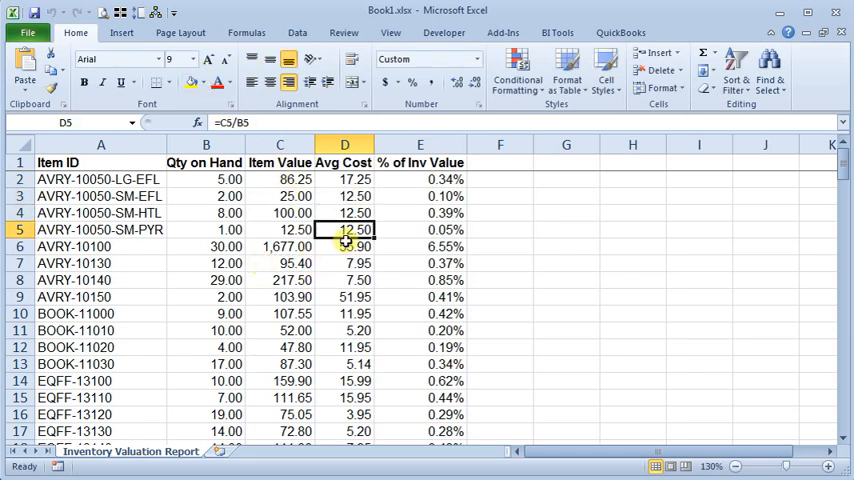
click(344, 312)
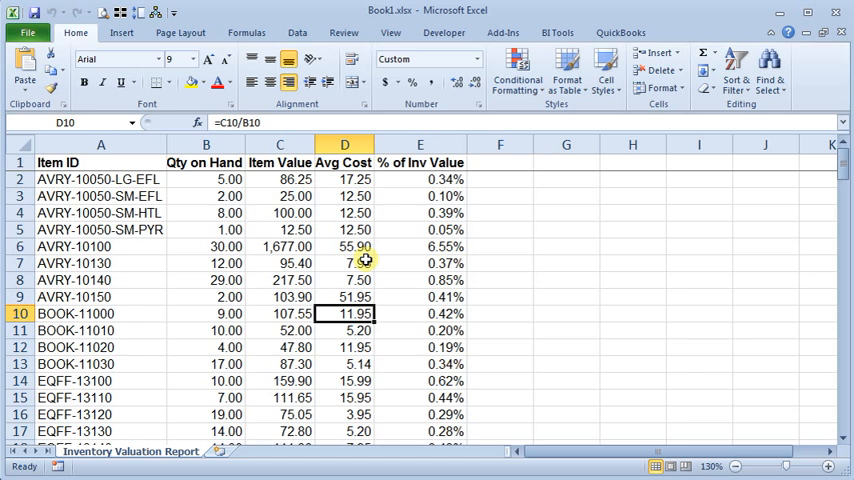
click(344, 246)
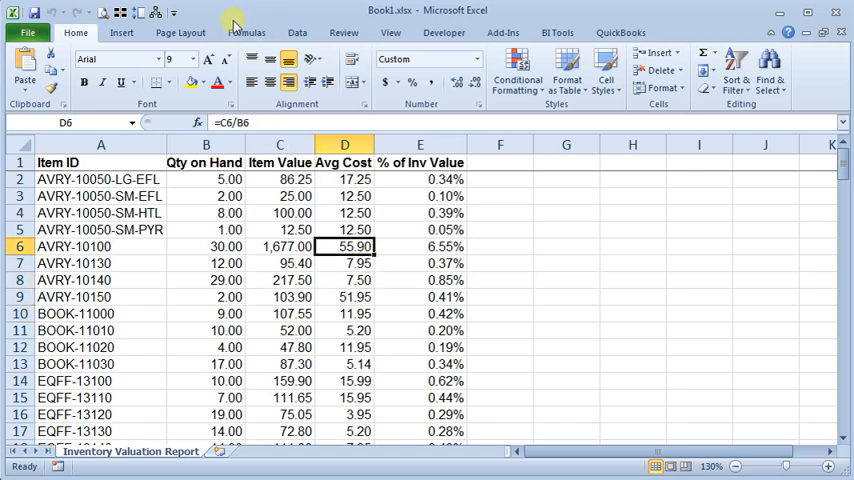
Step: Switch the ribbon to Formulas to reach the Formula Auditing tools
click(248, 32)
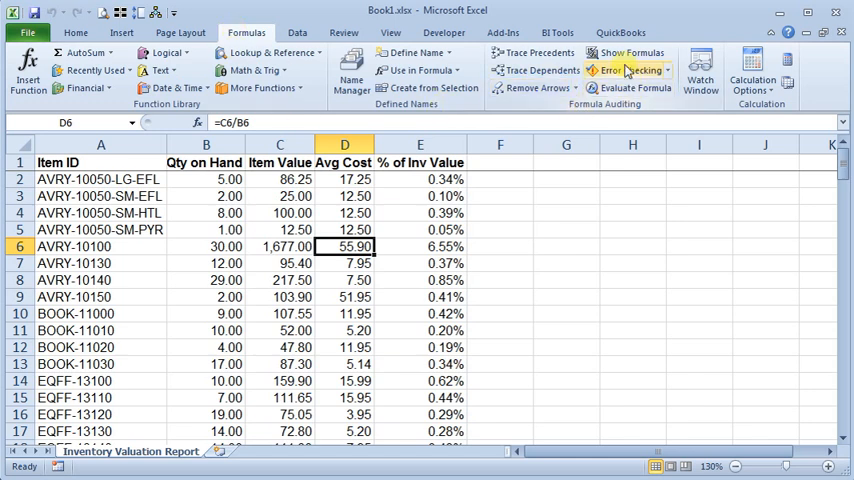
mouse_move(630, 52)
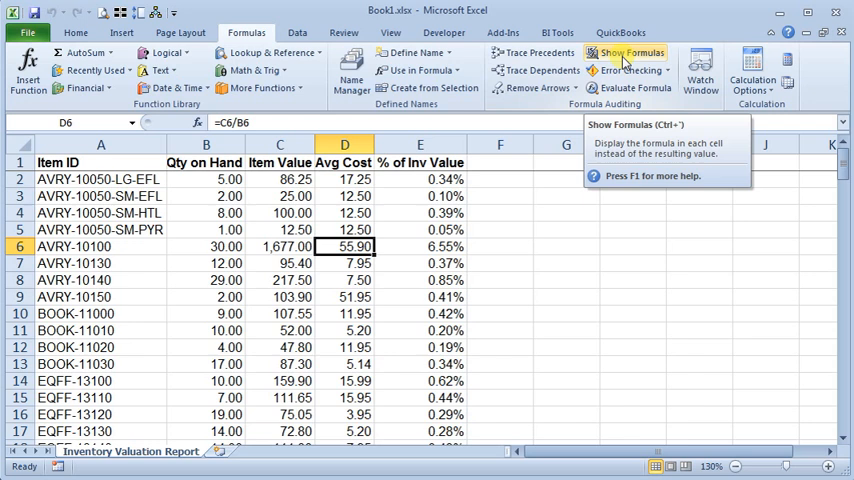
Step: Turn Show Formulas on and inspect the Avg Cost formula in D3
click(624, 52)
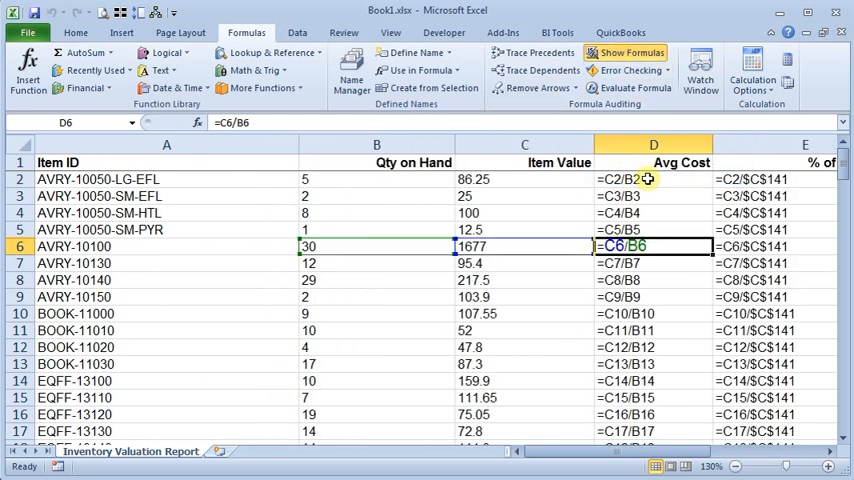
mouse_move(650, 314)
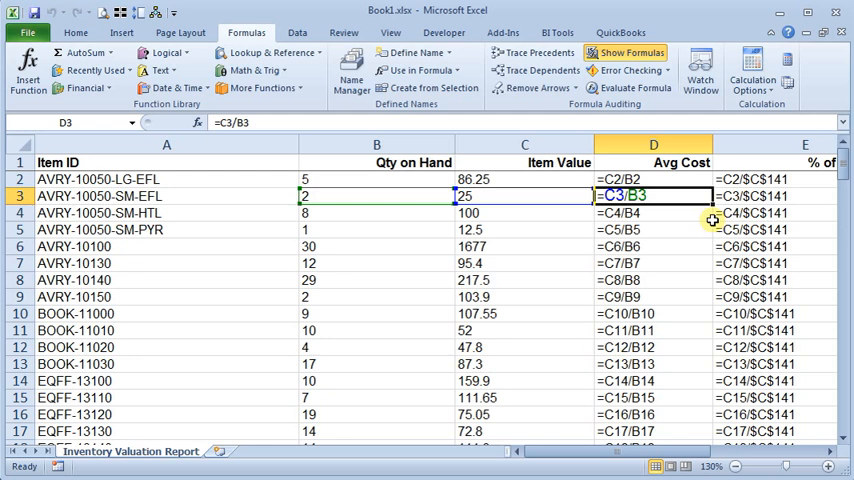
click(652, 296)
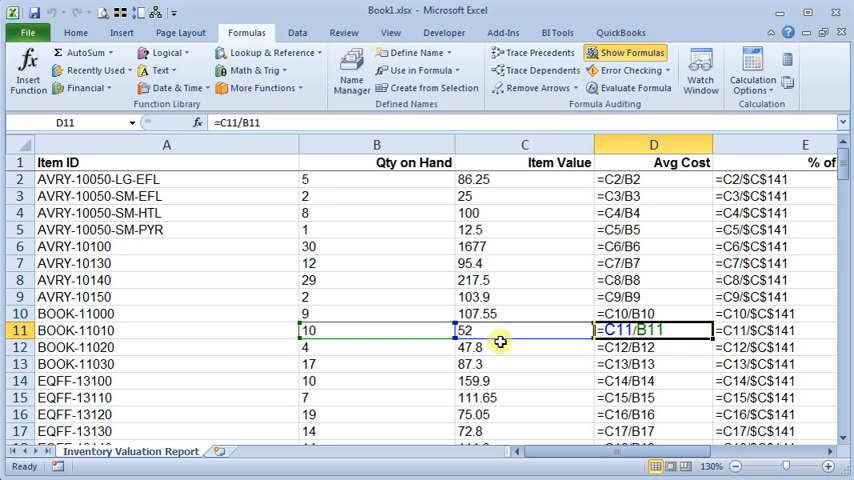
mouse_move(508, 232)
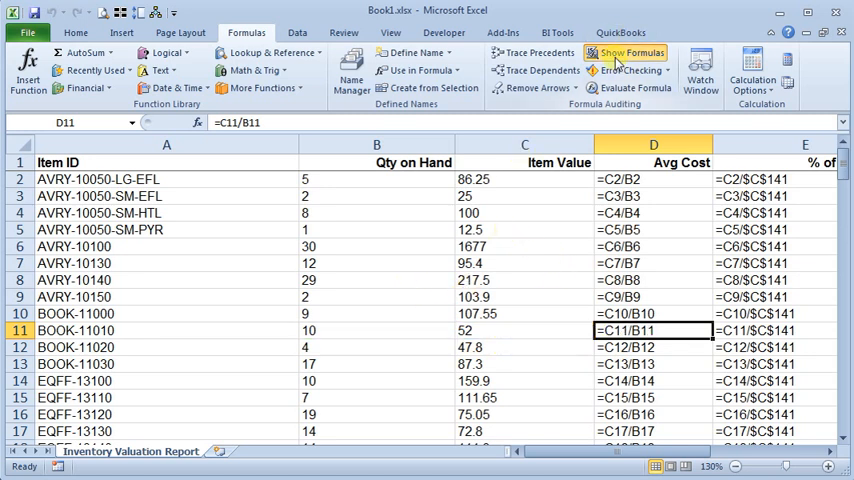
Step: Toggle Show Formulas off, on, then off so the sheet shows calculated values again
click(628, 52)
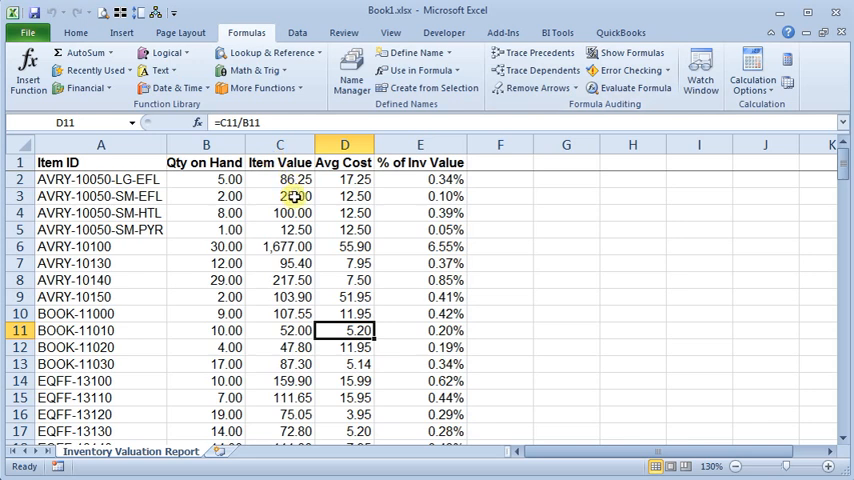
click(626, 52)
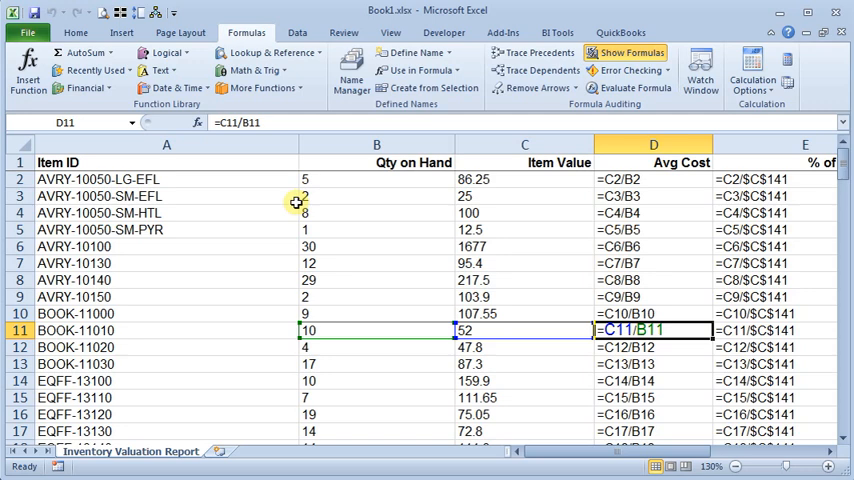
click(628, 52)
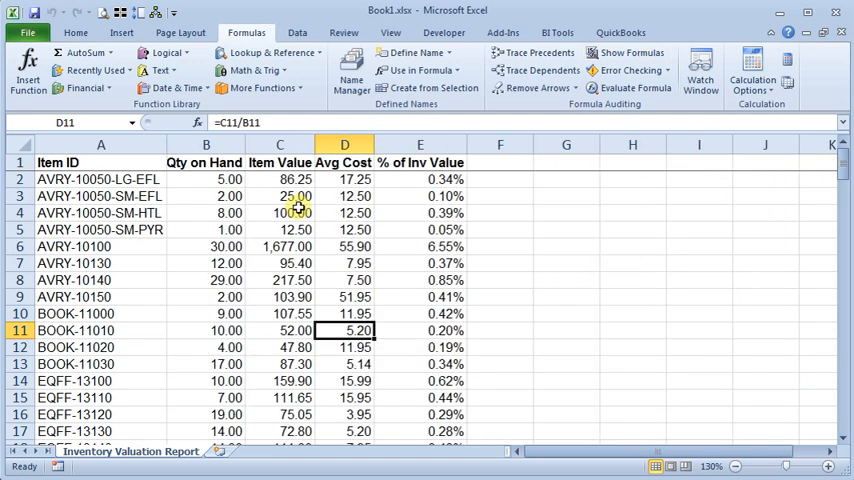